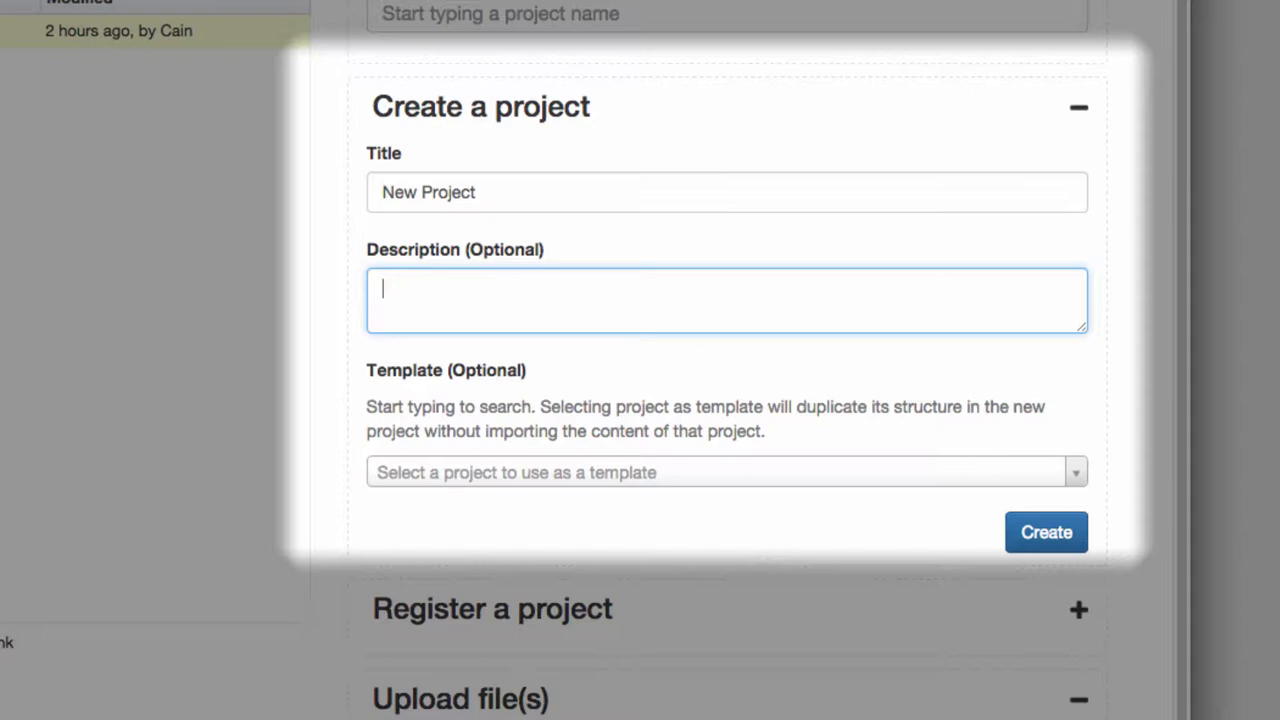
Step: Enter the description 'Contributing members, files, explanatory text, and images.' for the new project
type("Contributing members,")
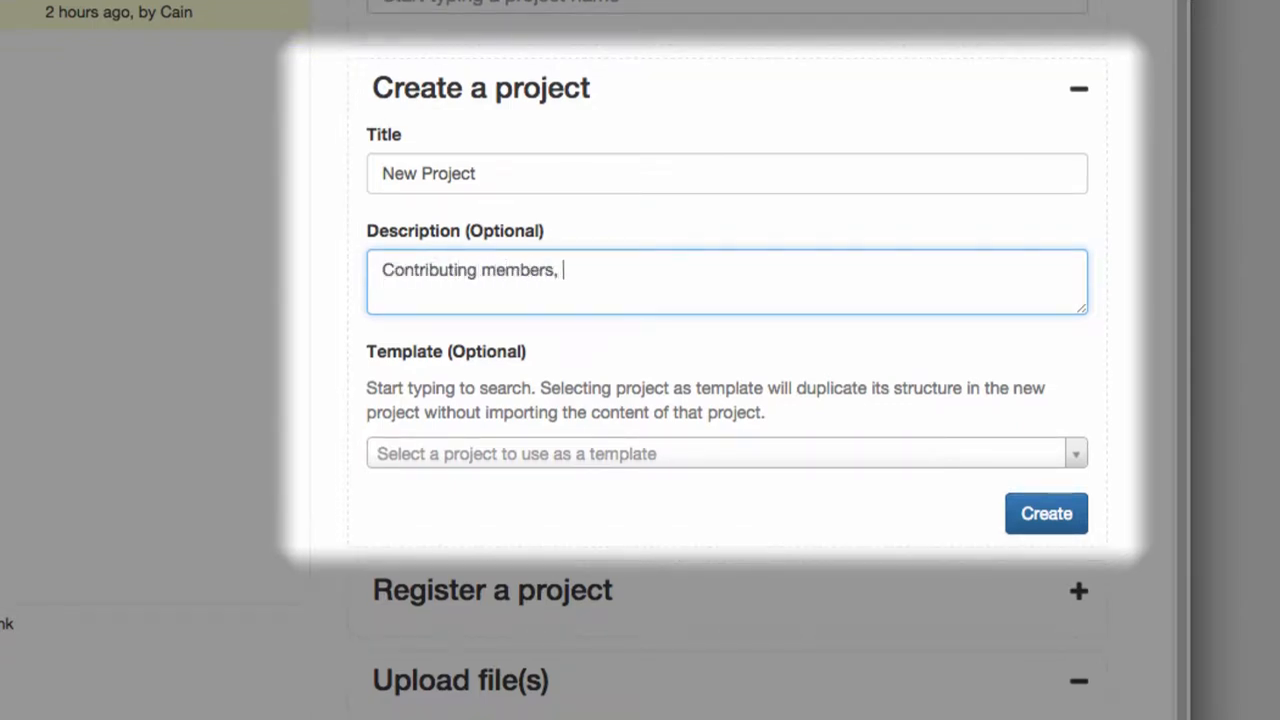
type("files,explanatory text,")
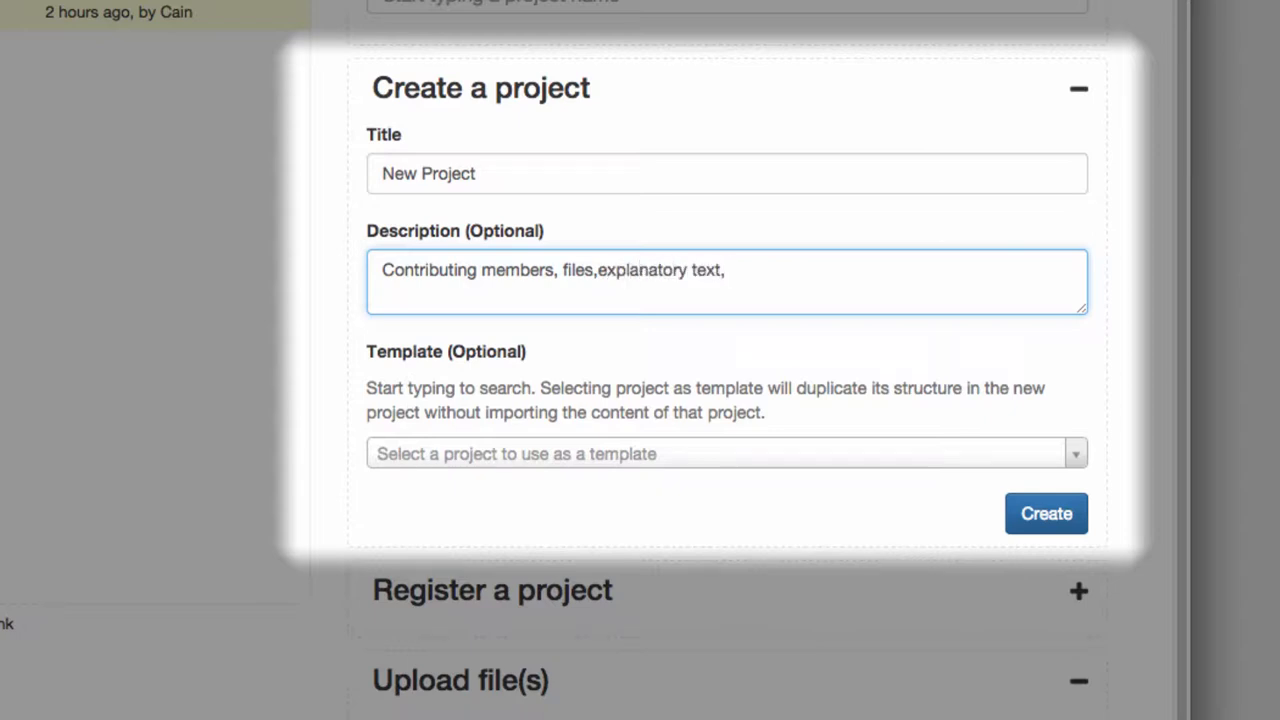
type("and images.")
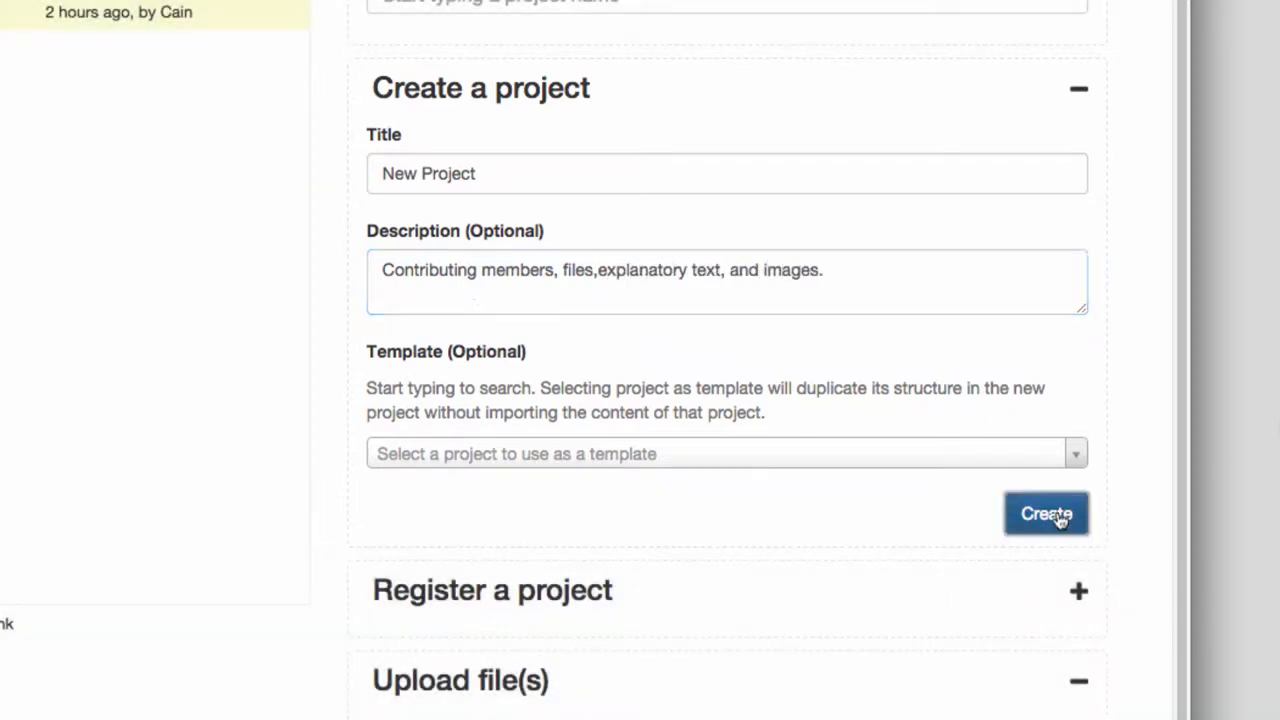
Step: Create 'New Project' and return to My Dashboard, where it now tops the project list
left_click(1046, 513)
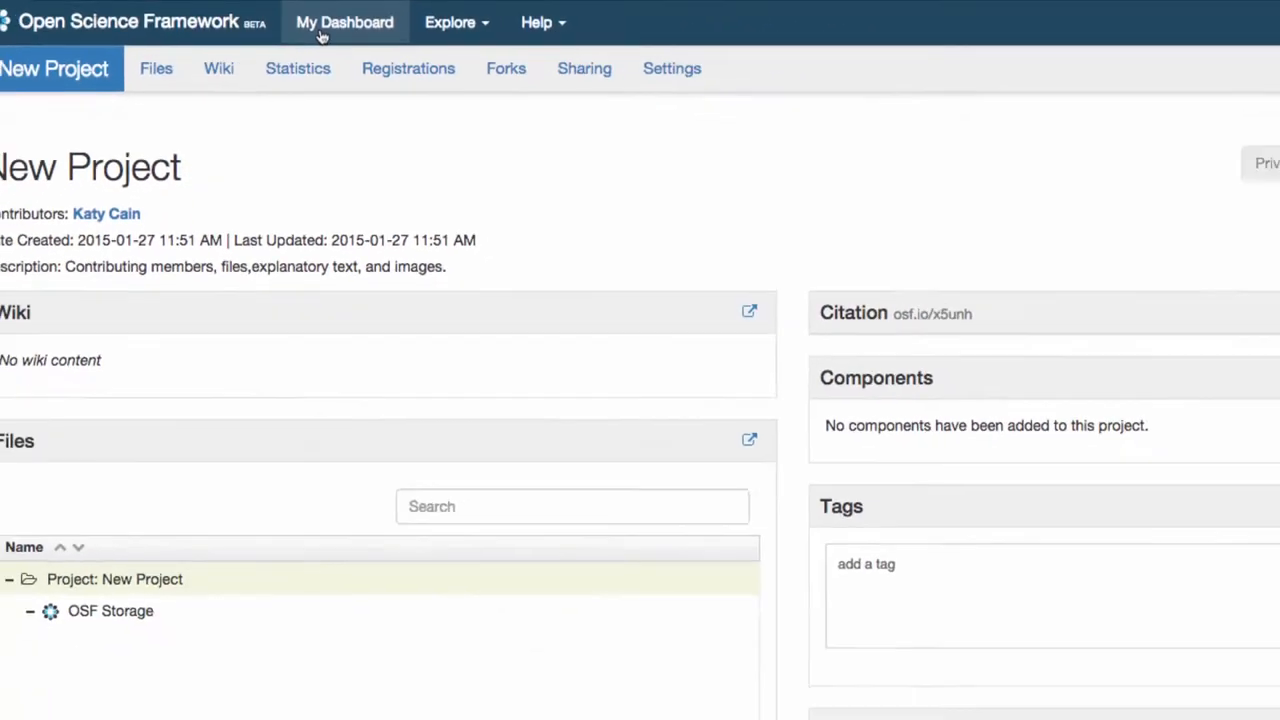
left_click(344, 22)
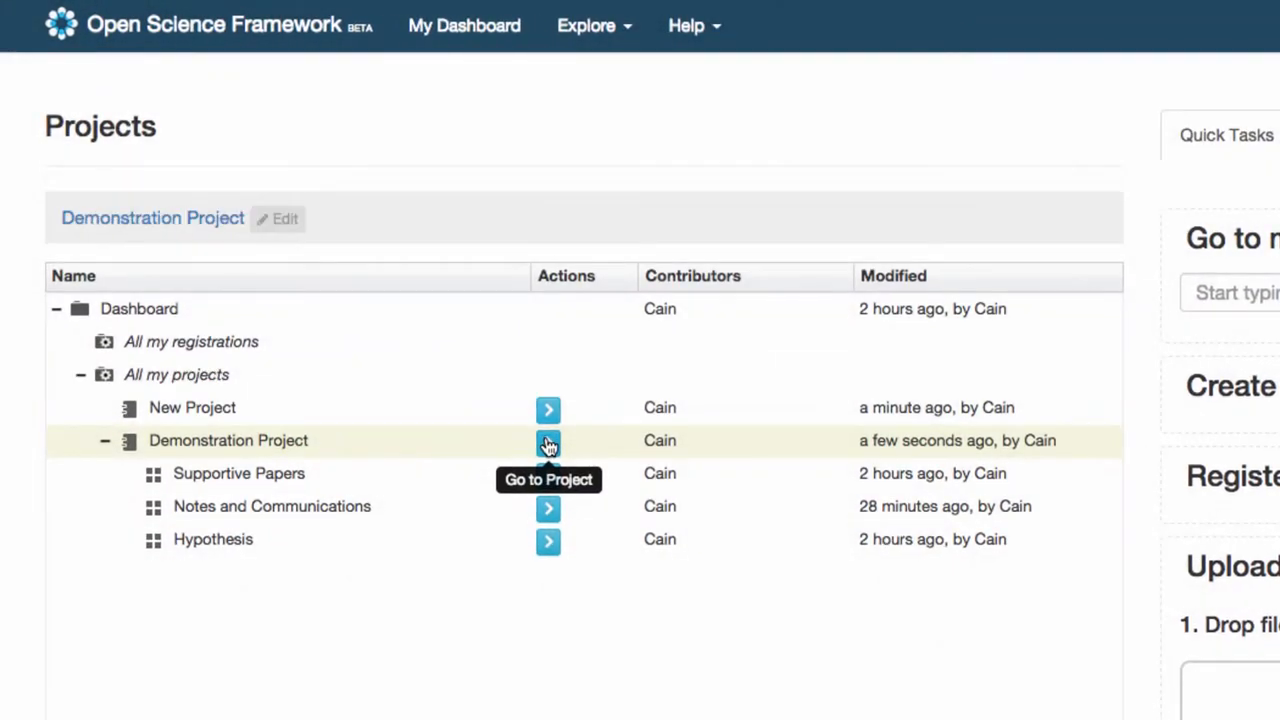
Step: Go to the Demonstration Project overview and enter 'keyword' in its Tags box
left_click(548, 440)
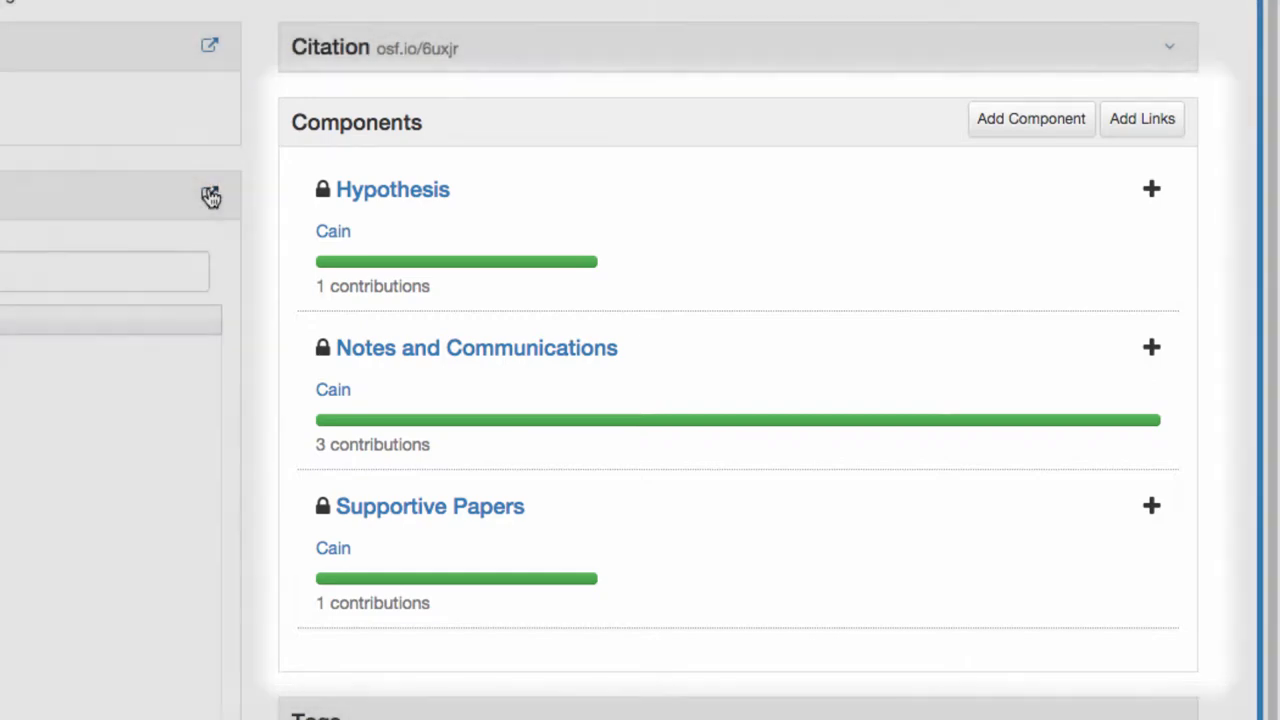
left_click(211, 195)
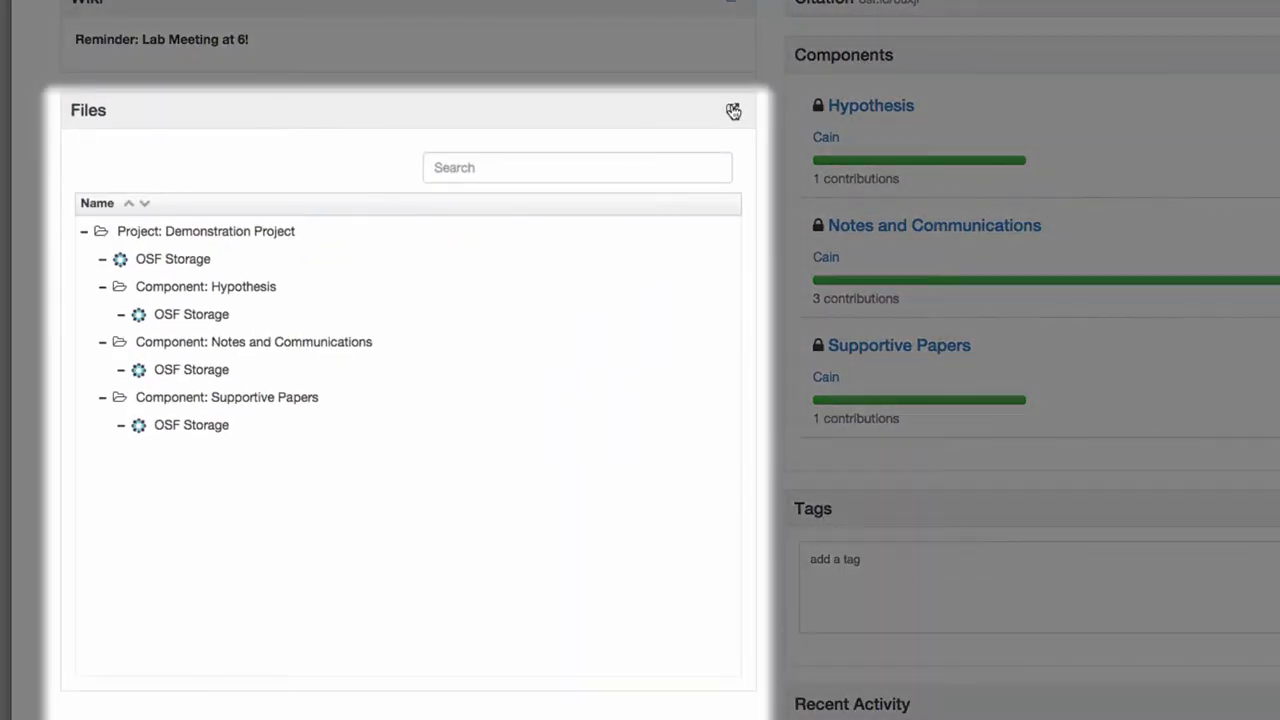
type("keyword")
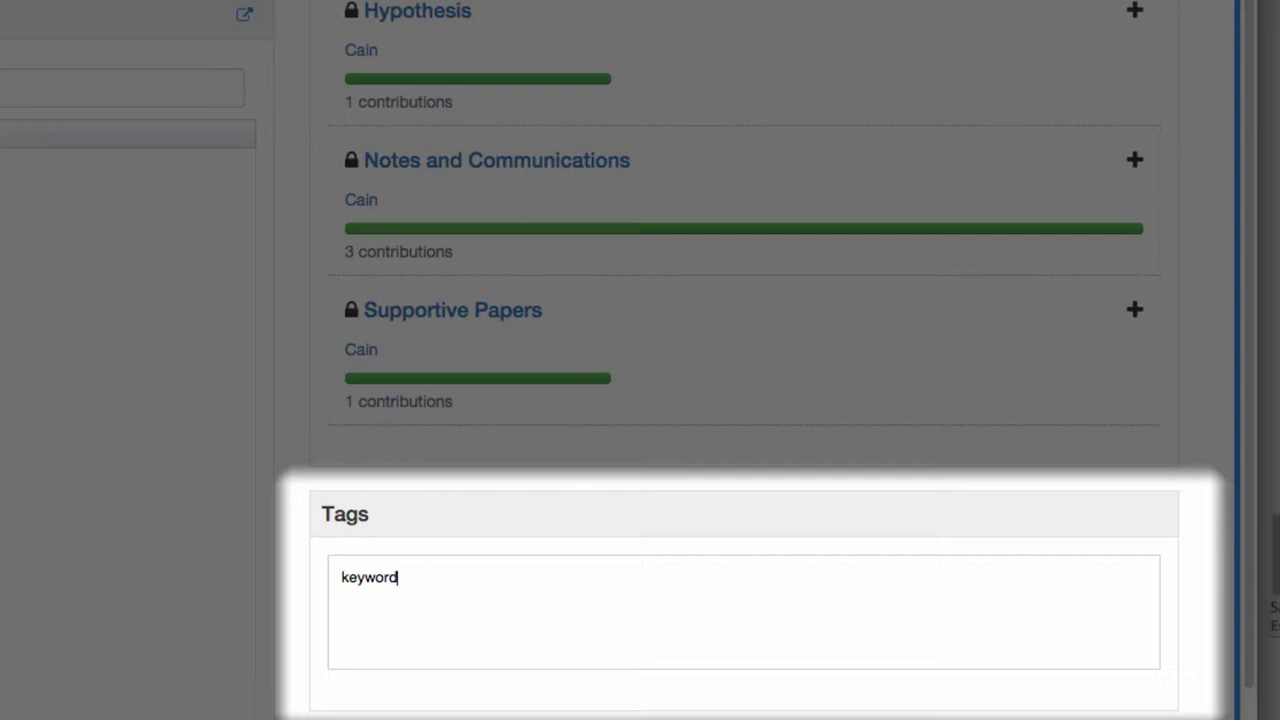